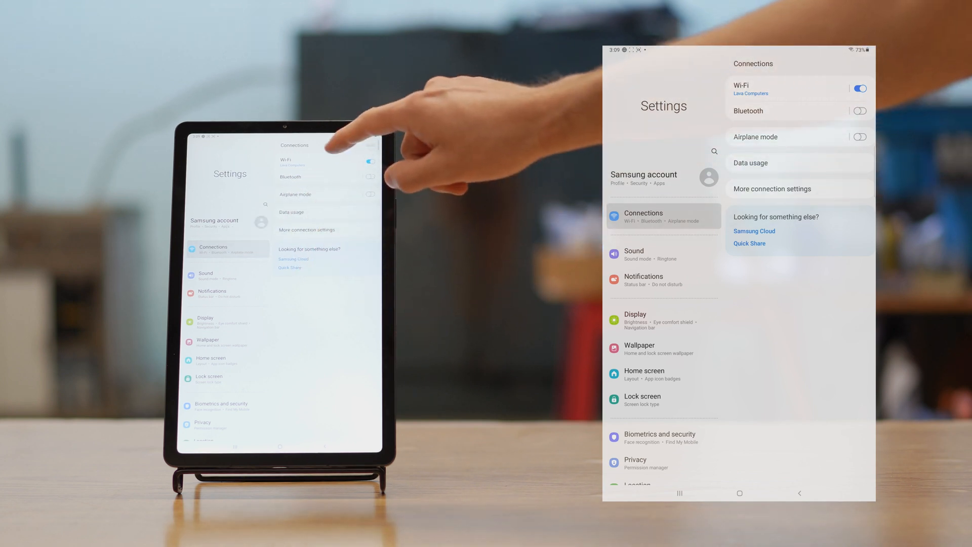
Open the connected Lava Computers Wi-Fi network's settings from the Wi-Fi list.
{"action": "left_click", "coordinate": [759, 88]}
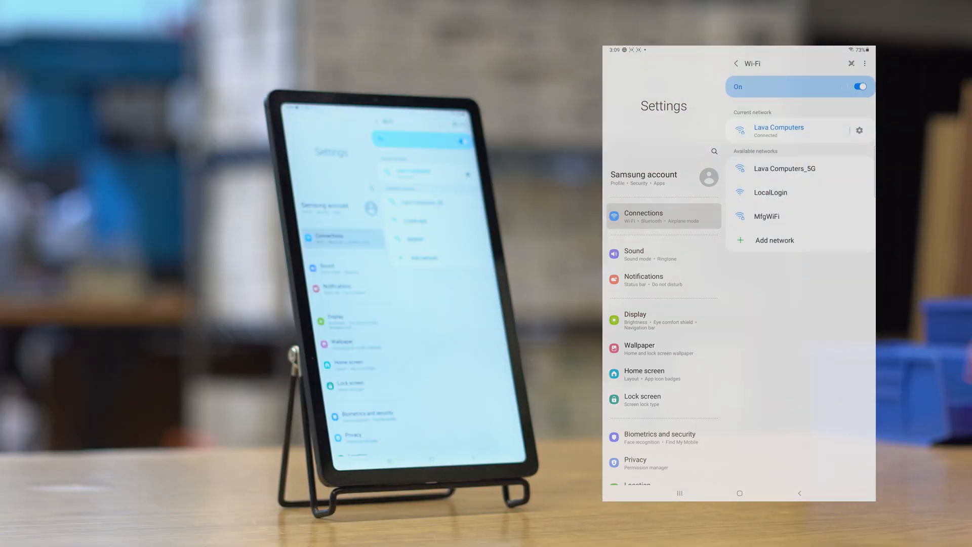
{"action": "left_click", "coordinate": [779, 130]}
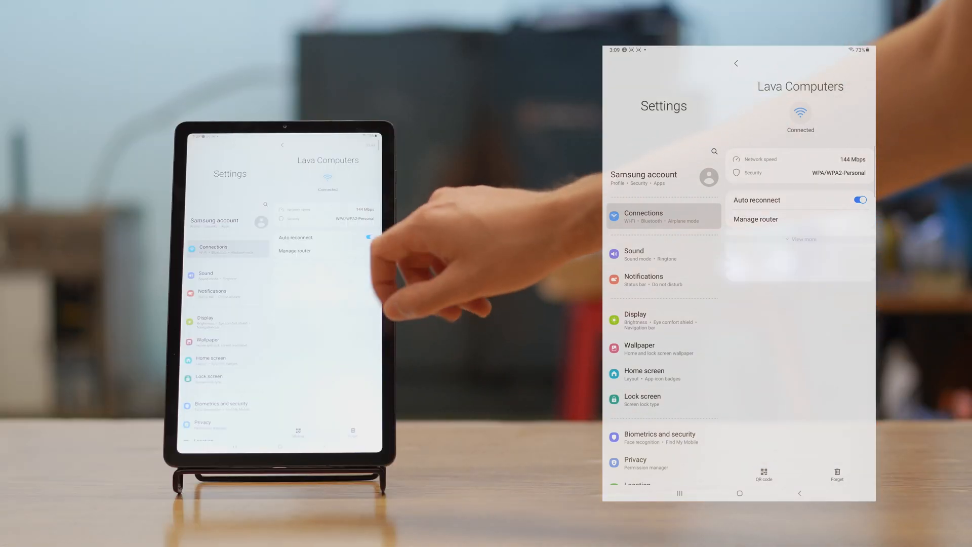
Set the Lava Computers network's IP assignment to Static and begin entering the prefix length.
{"action": "left_click", "coordinate": [800, 239]}
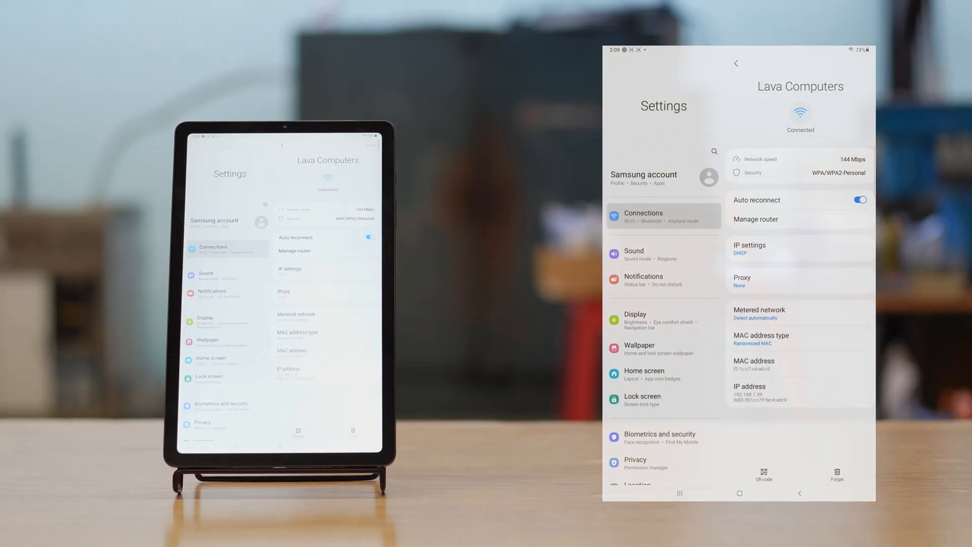
{"action": "left_click", "coordinate": [749, 249]}
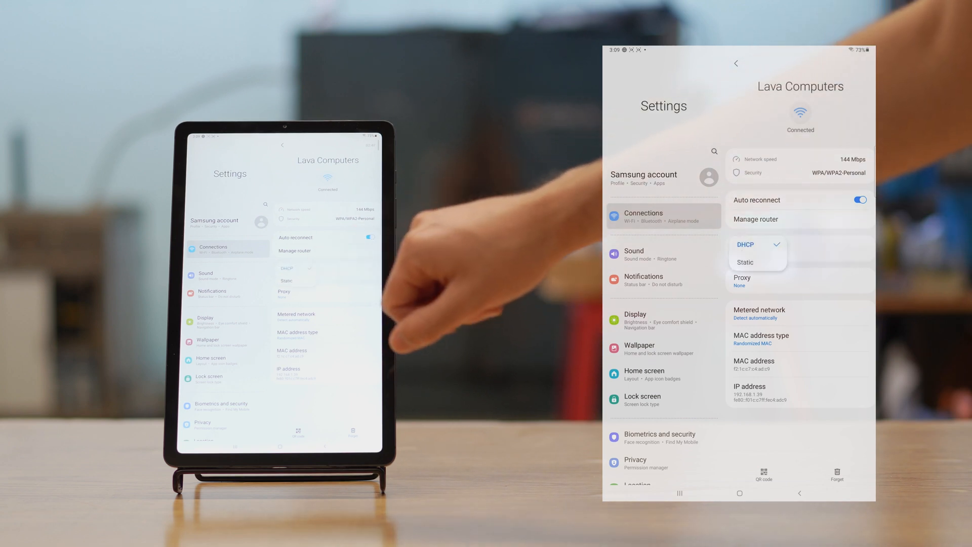
{"action": "left_click", "coordinate": [745, 262]}
{"action": "type", "text": "2"}
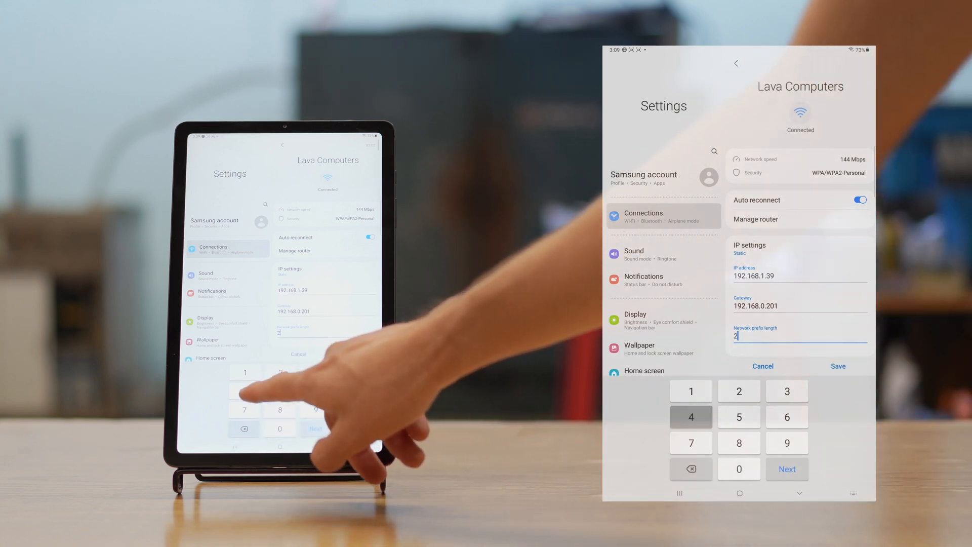
{"action": "left_click", "coordinate": [691, 417]}
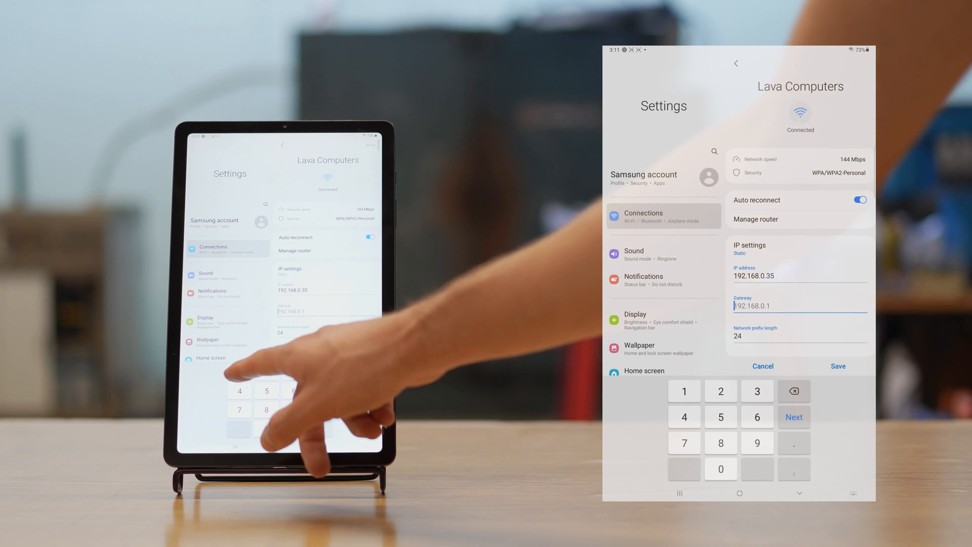
Enter a digit of the gateway address on the keypad.
{"action": "left_click", "coordinate": [720, 391]}
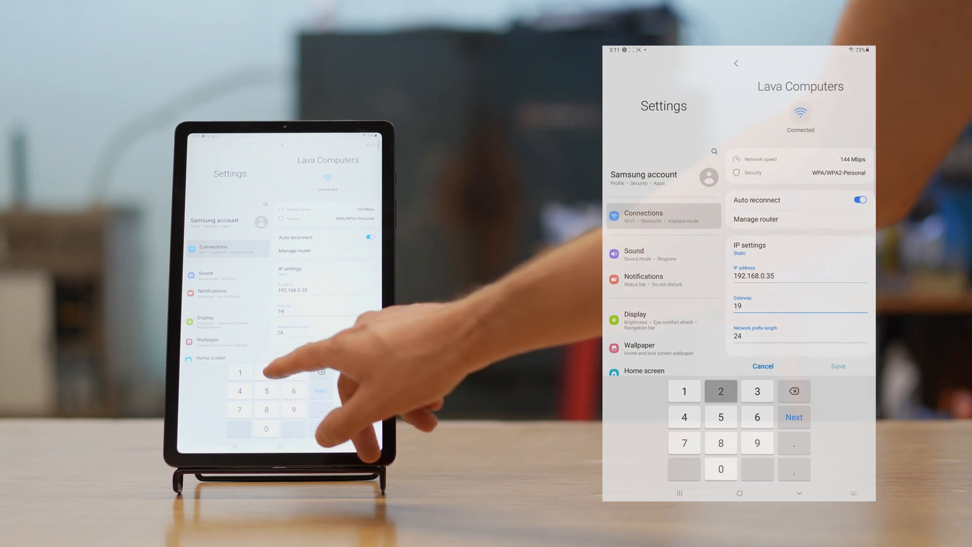